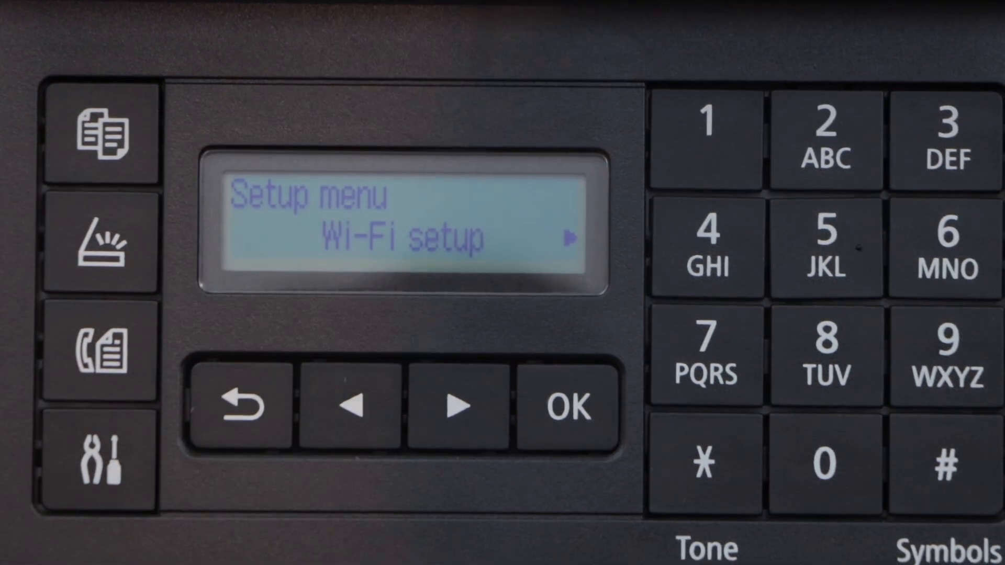
Reach the Wi-Fi setup entry on the Canon G7020 control panel.
click(564, 406)
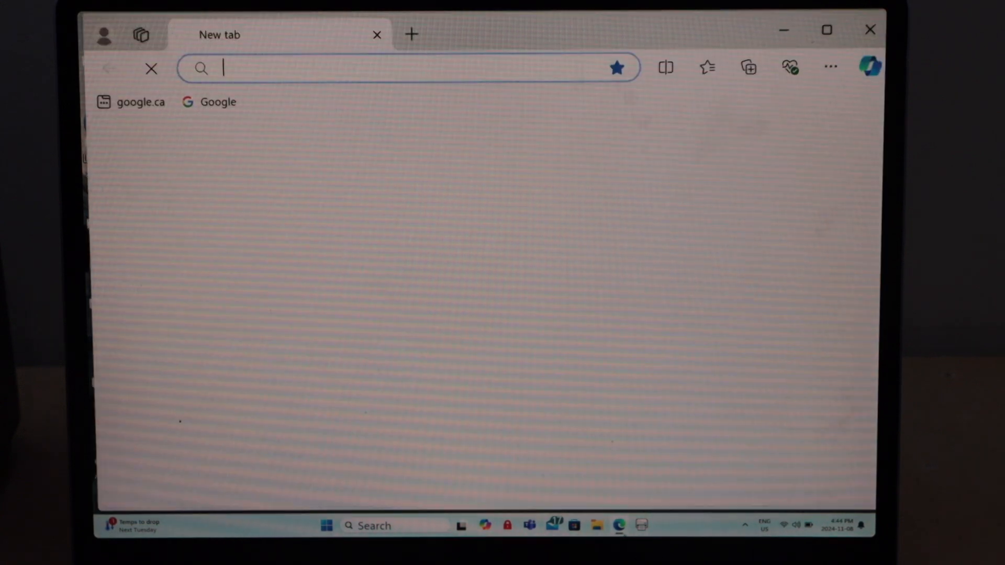
Search Google for 'canon ij setup' and open the 'Canon : Official Manuals : Welcome!' result.
click(140, 101)
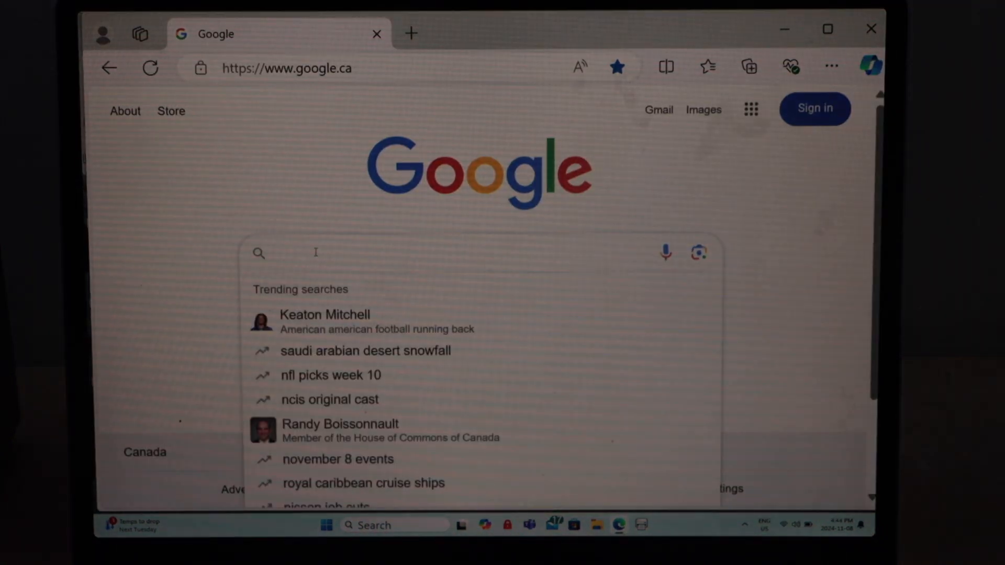
text(canon ij set)
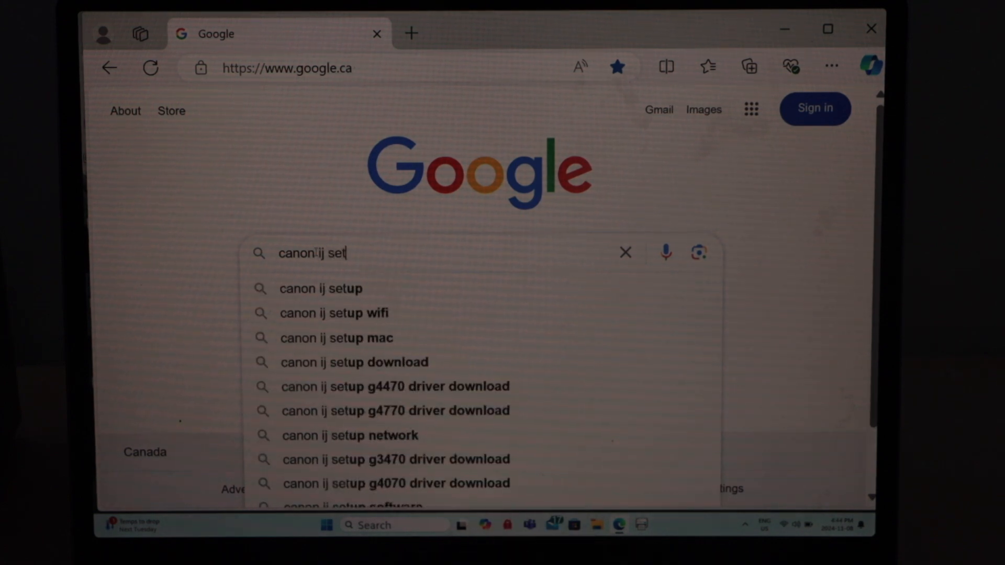
text(up)
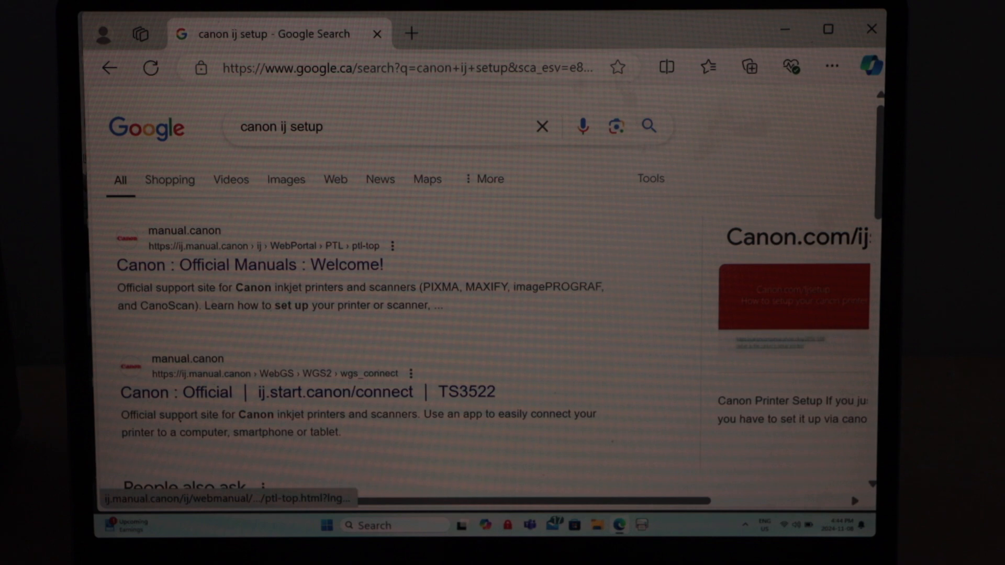
mouse_move(249, 265)
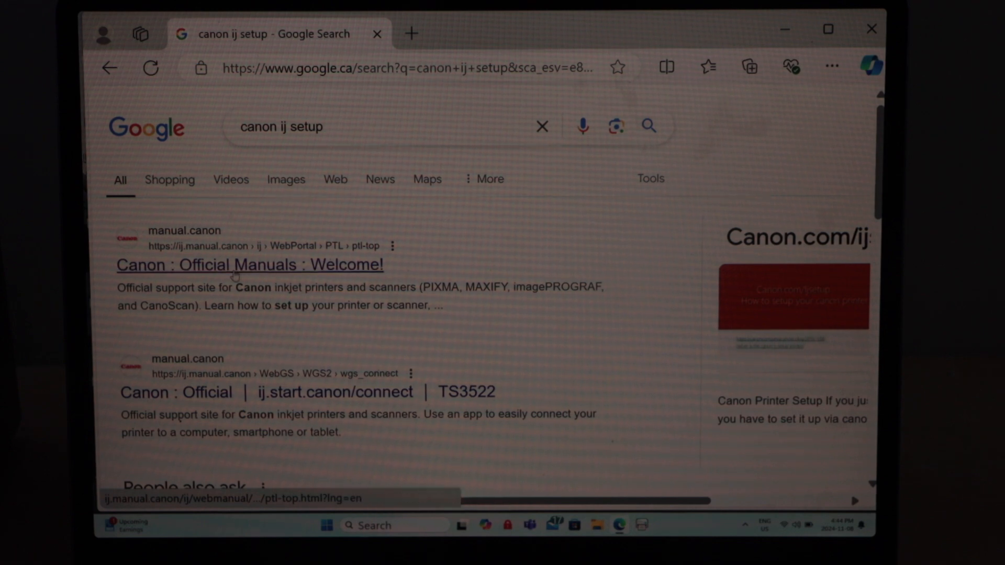
click(250, 265)
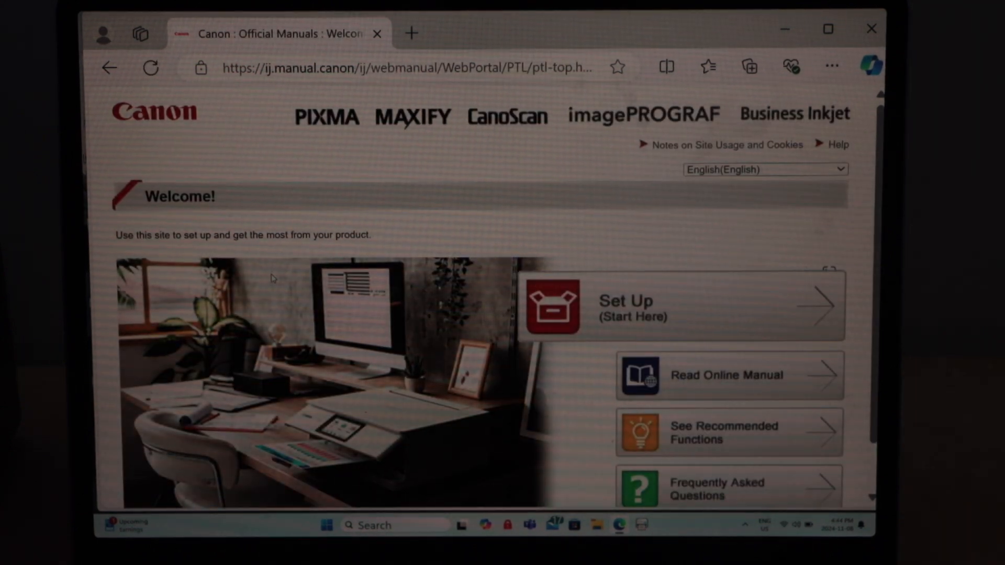
Start Set Up (Start Here), search product name G7020 and reach its Setup start page.
click(681, 306)
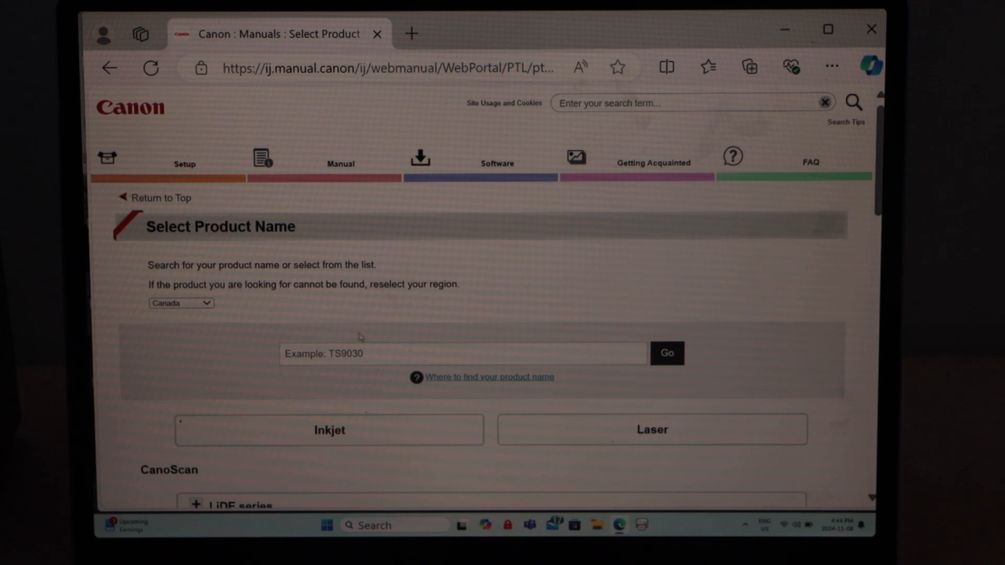
click(462, 353)
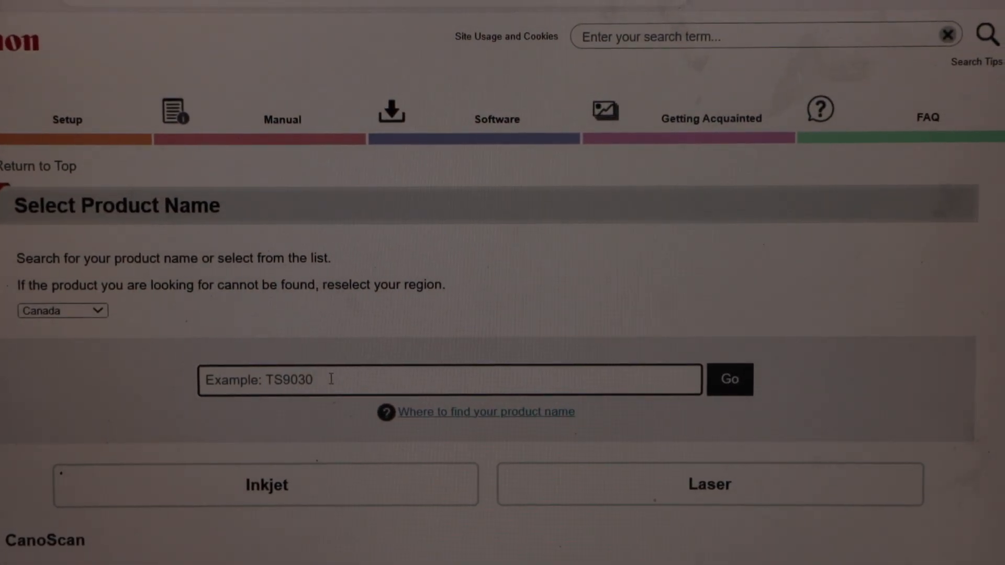
text(G)
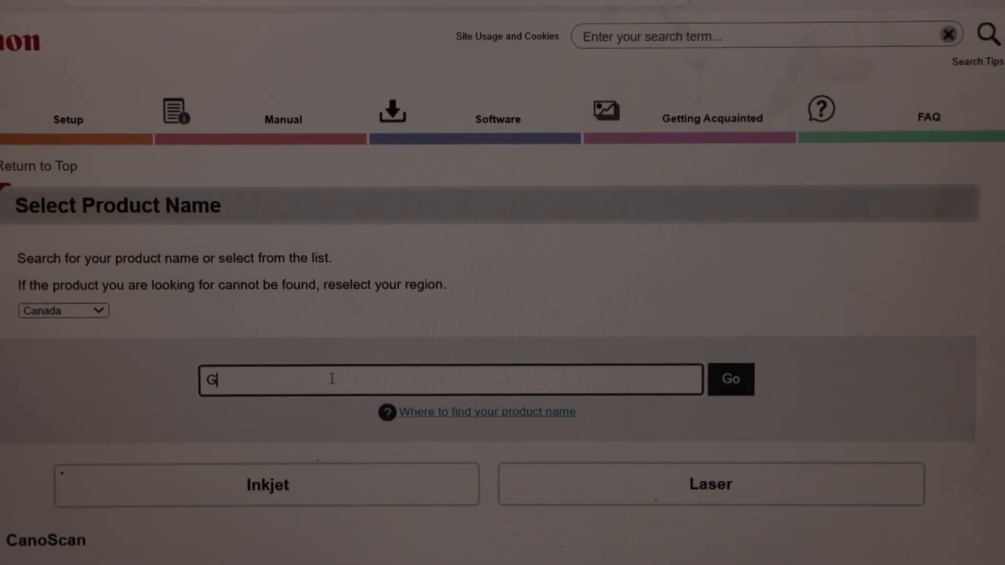
text(7020)
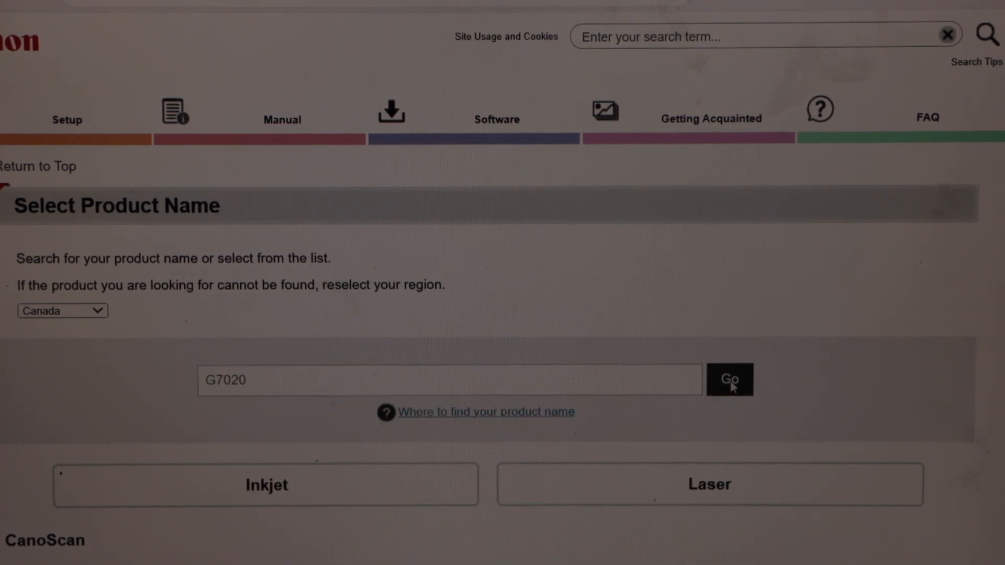
click(729, 379)
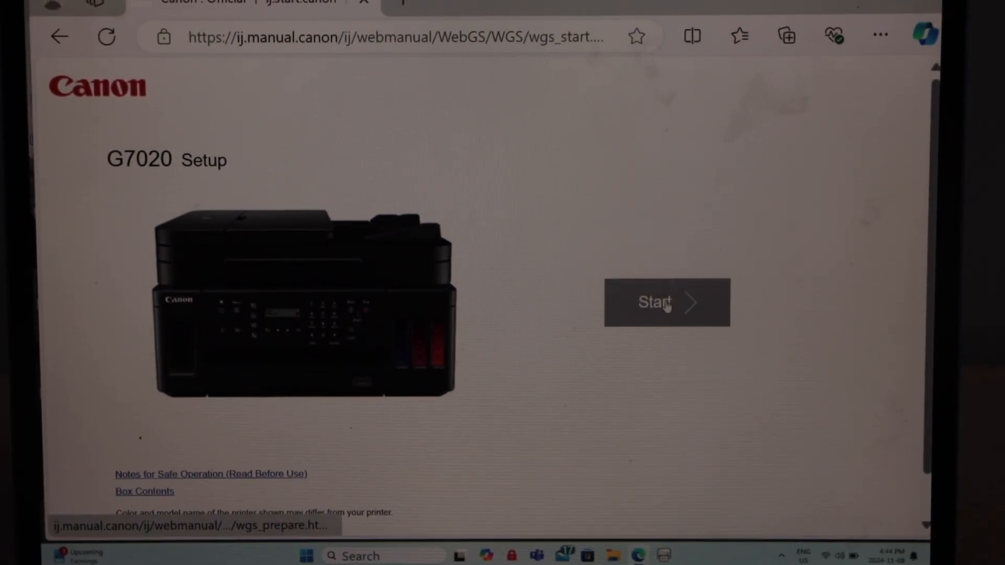
Page through the Preparing the Printer slides and move on to '2 Connect' to a computer.
click(666, 302)
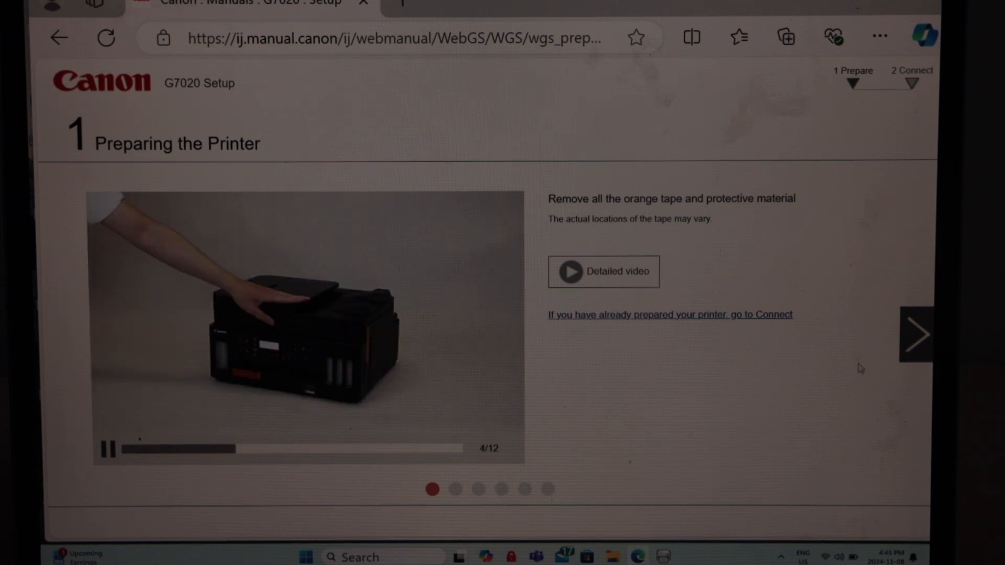
click(916, 334)
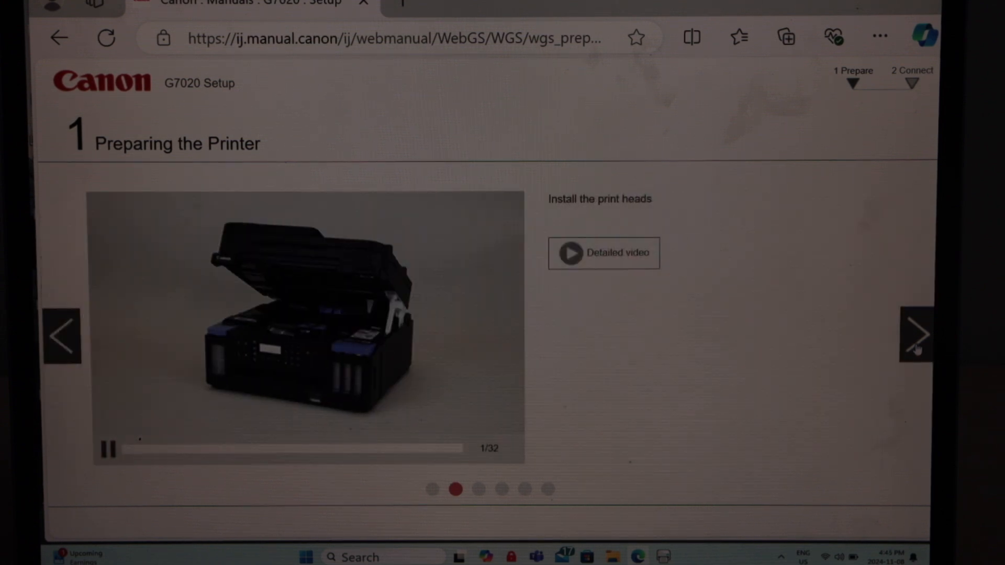
click(916, 335)
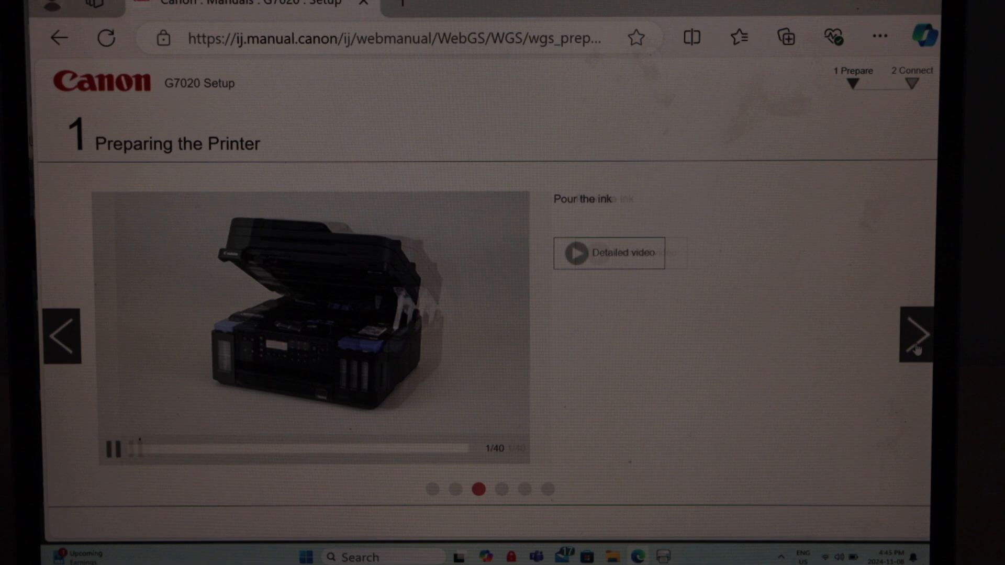
click(914, 335)
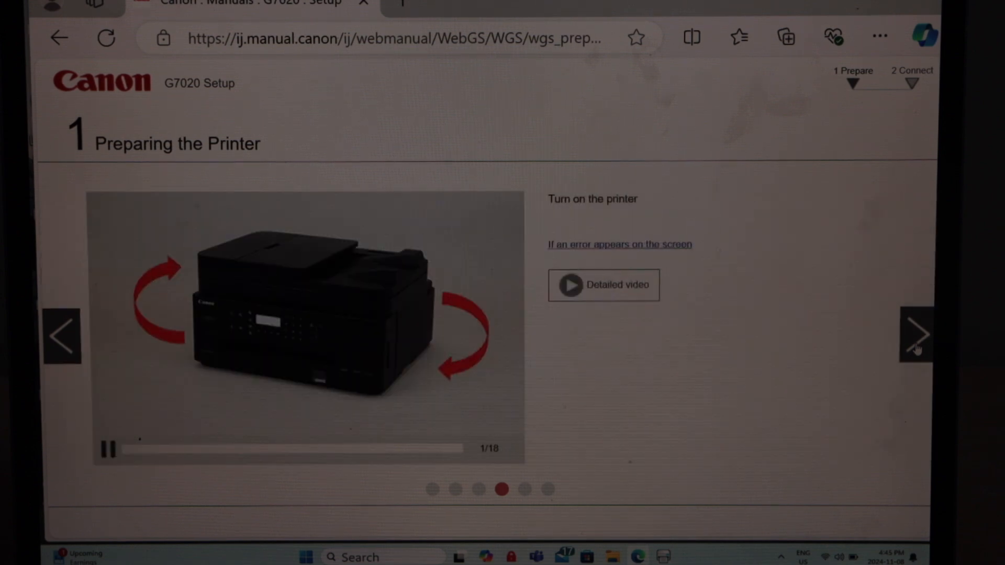
click(917, 336)
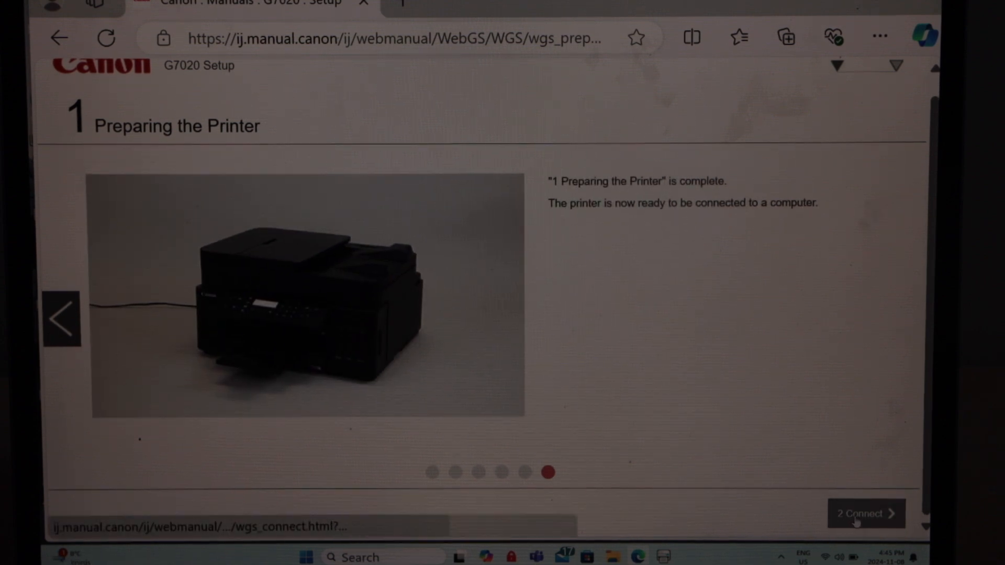
click(866, 513)
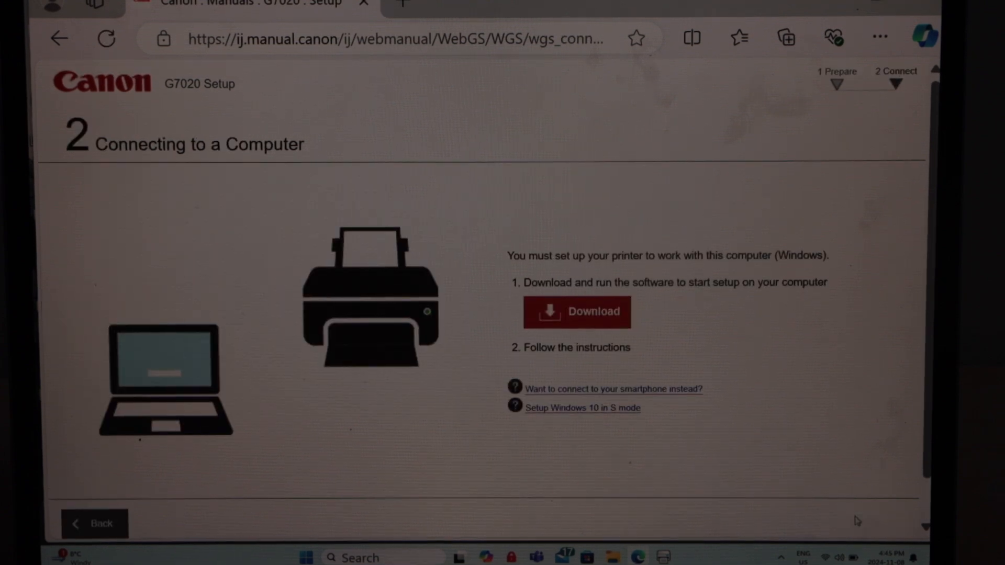
Download win-g7000-1_4-n_mcd.exe and launch it from the browser's Downloads panel.
click(575, 312)
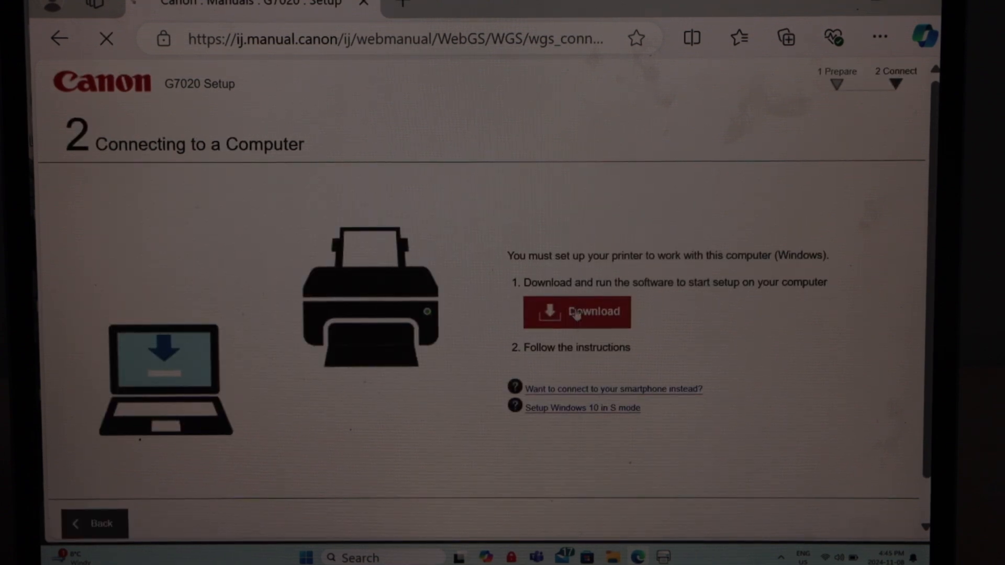
click(576, 312)
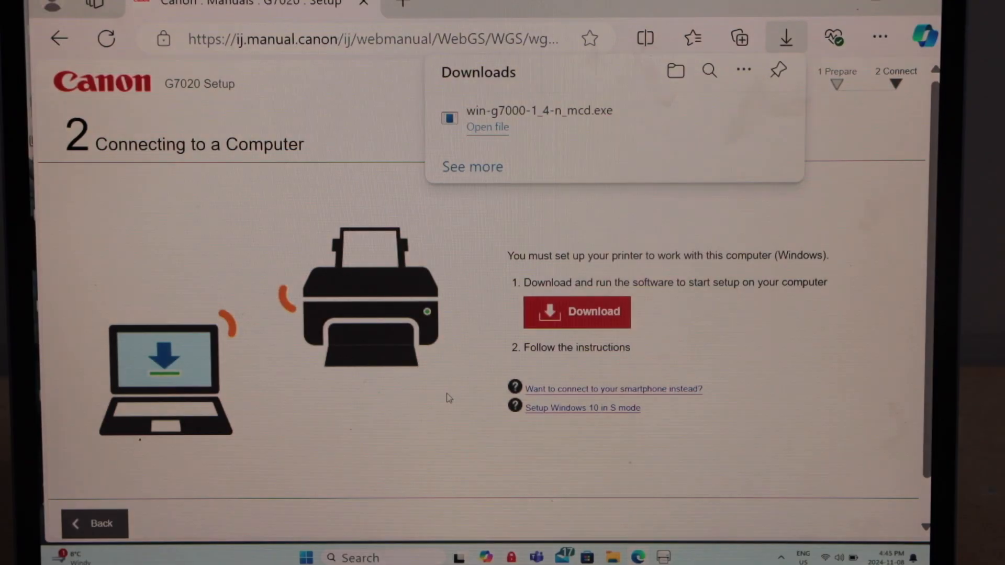
click(487, 127)
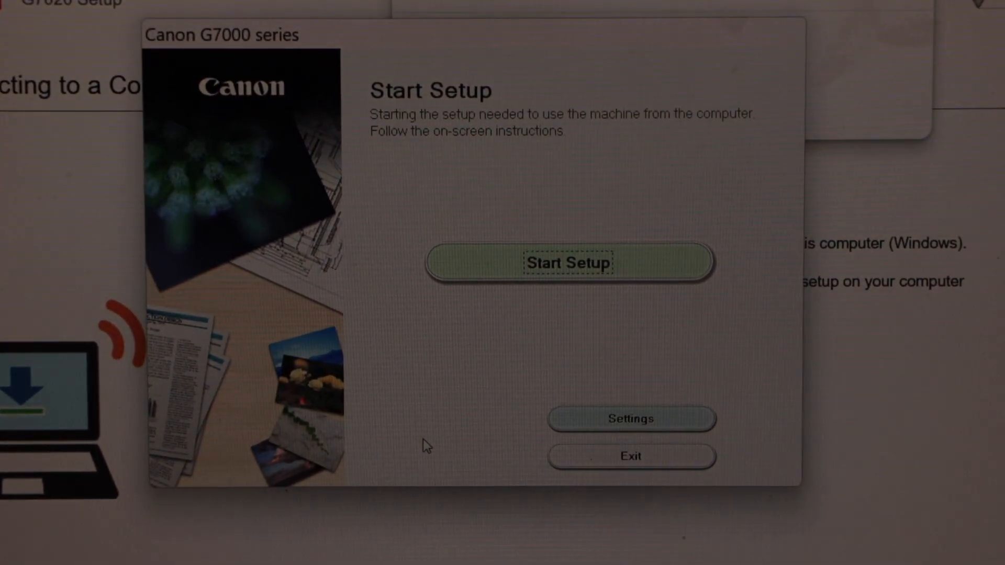
Start Setup, pass the security notice, accept the License Agreement and agree to usage-data sharing.
click(566, 262)
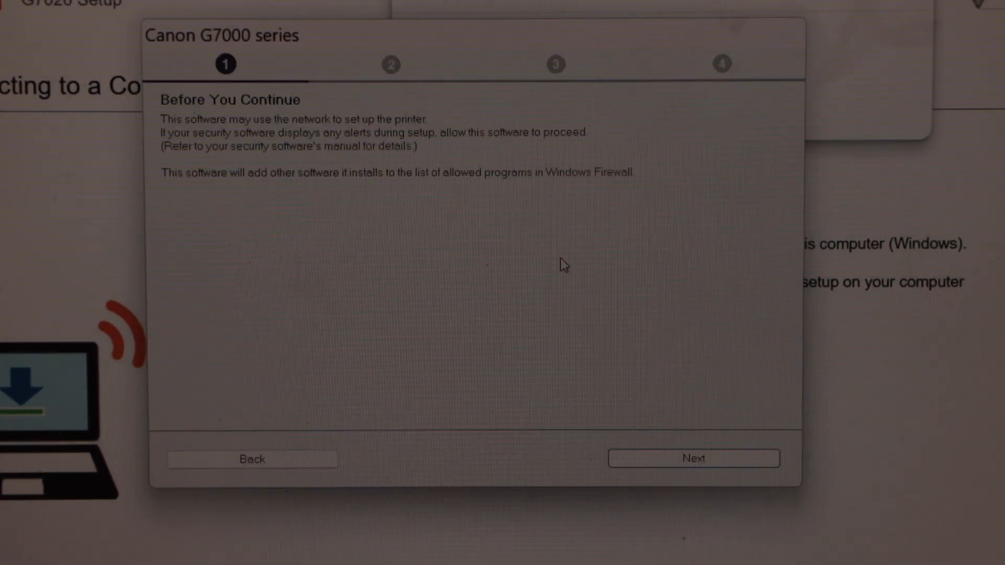
click(693, 458)
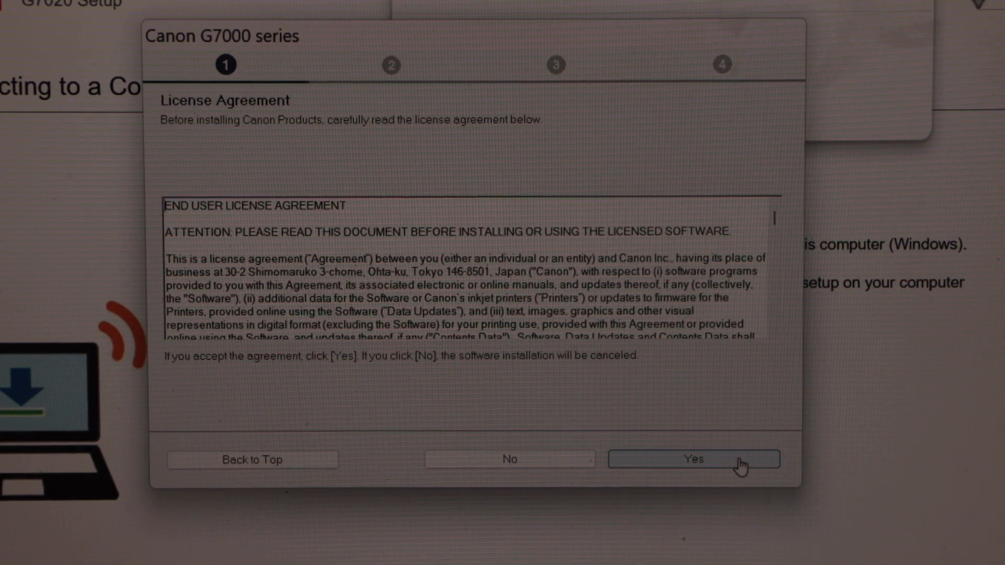
click(693, 458)
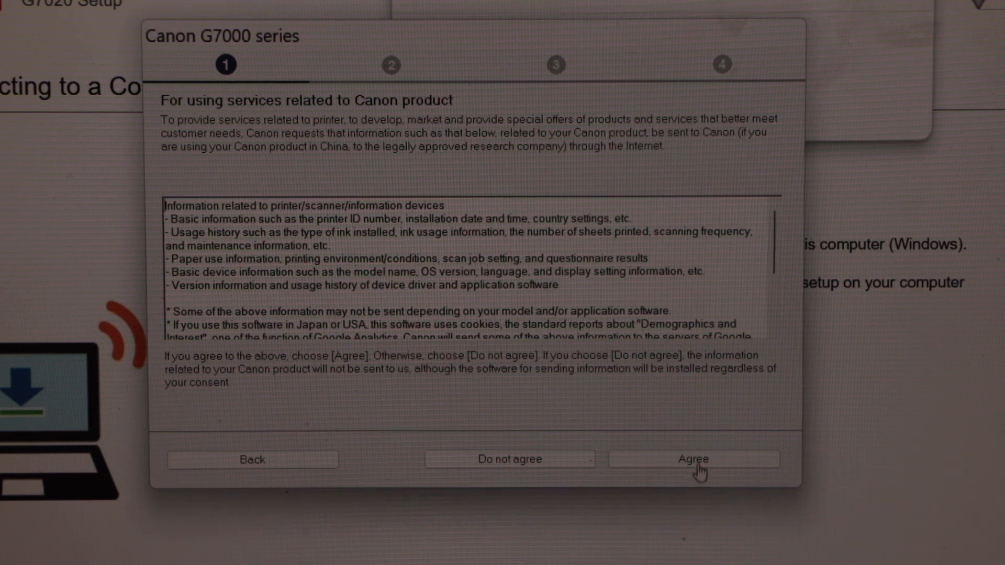
click(692, 458)
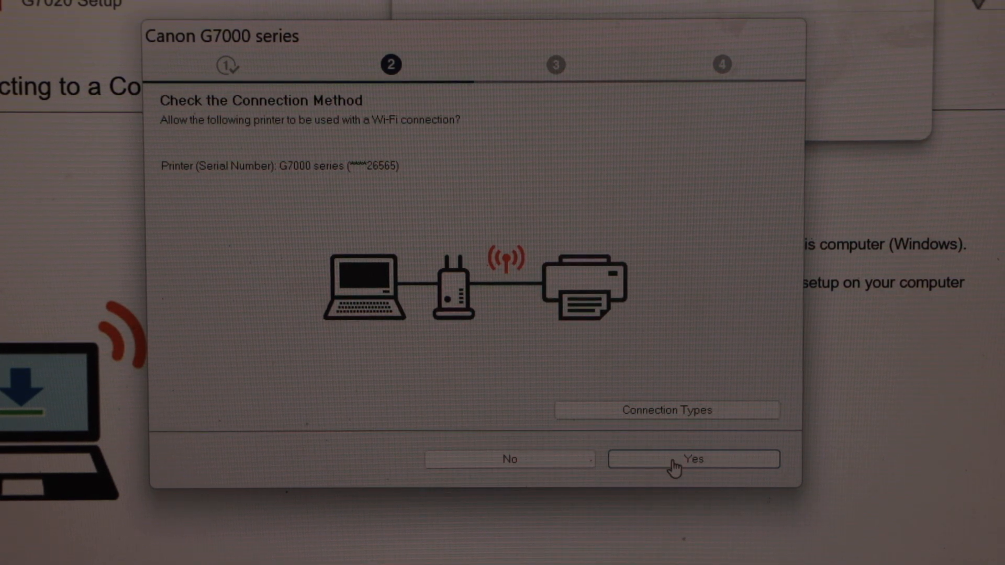
Confirm Wi-Fi as the connection method and continue past the 'You are now able to print' screen.
click(692, 458)
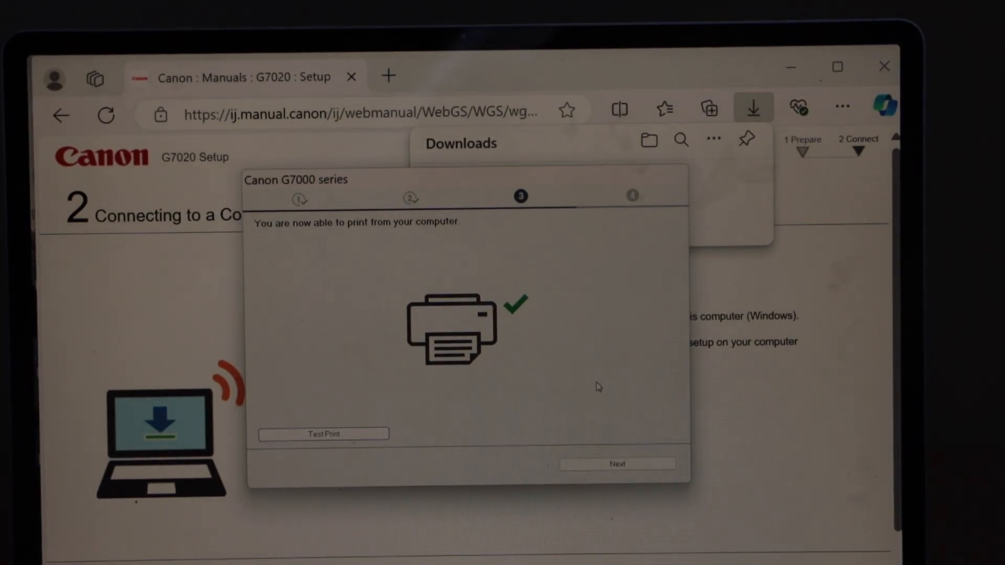
click(616, 464)
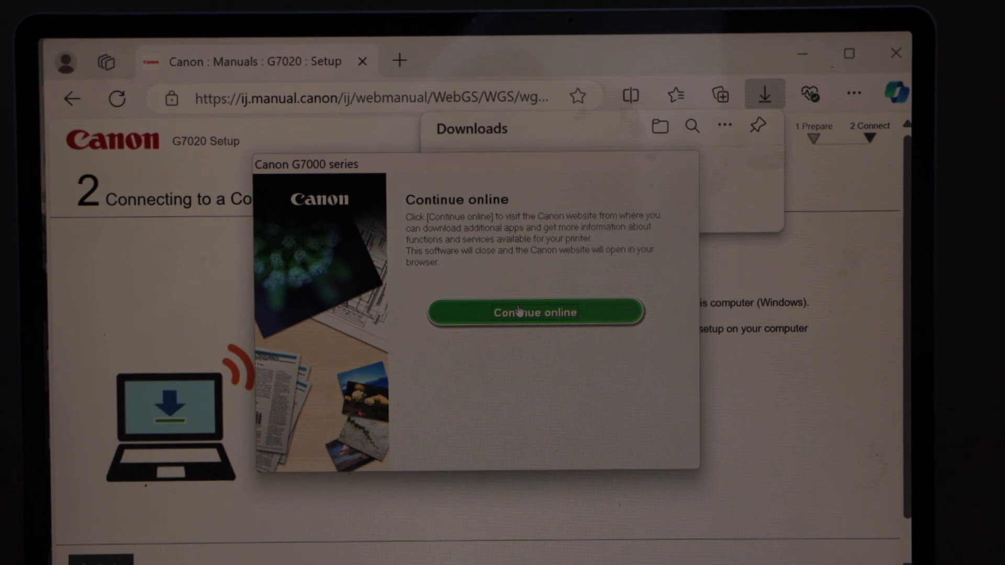
Continue online to finish the installer, then close the Edge printer tips page.
click(535, 313)
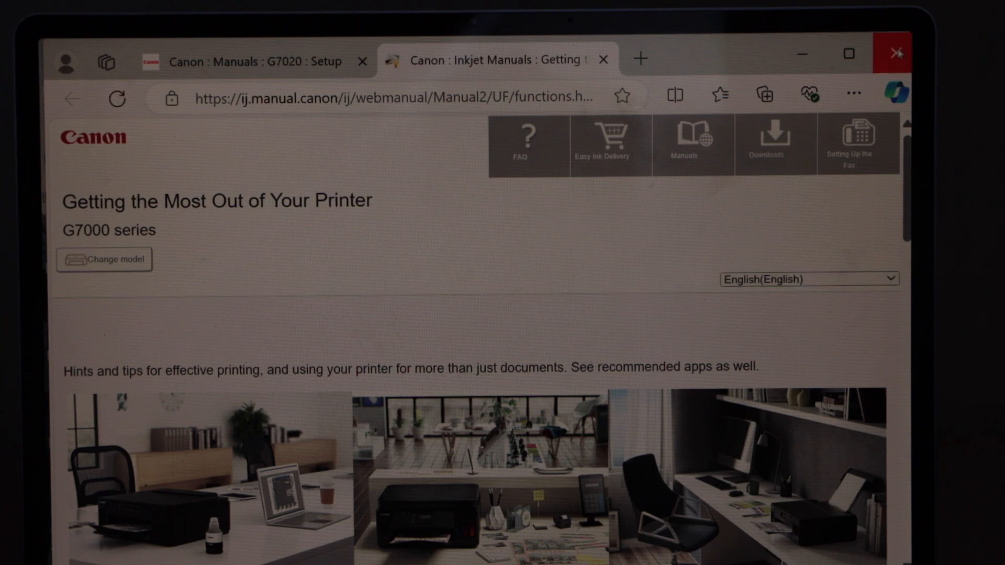
click(896, 53)
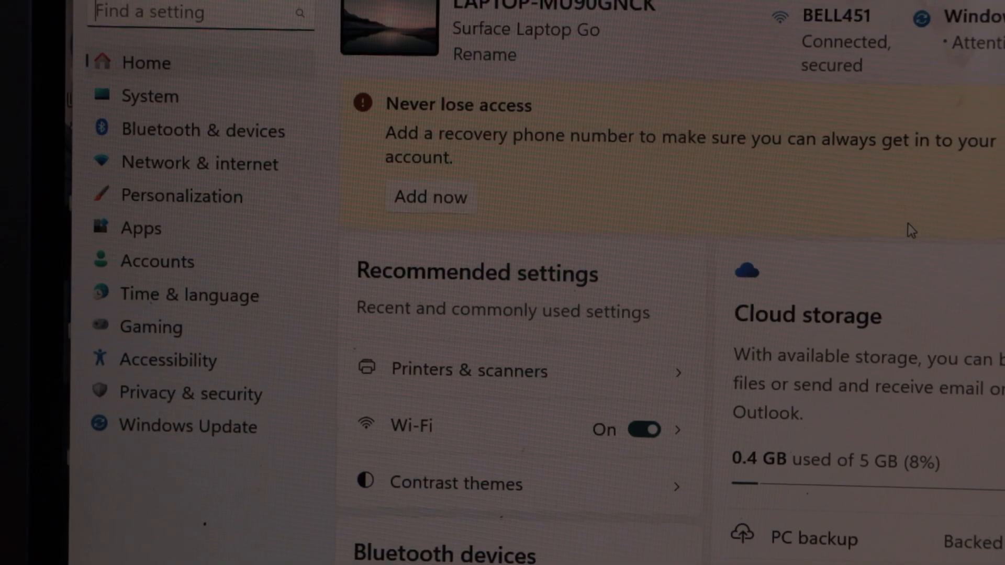
In Bluetooth & devices > Printers & scanners, select Canon G7000 series and view its Scanner settings.
click(202, 132)
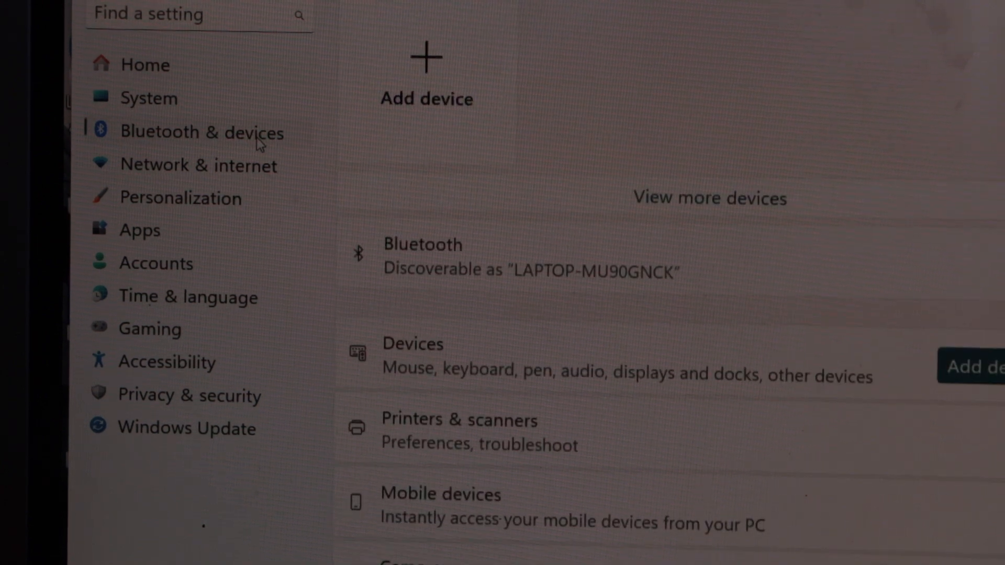
scroll(down, 3)
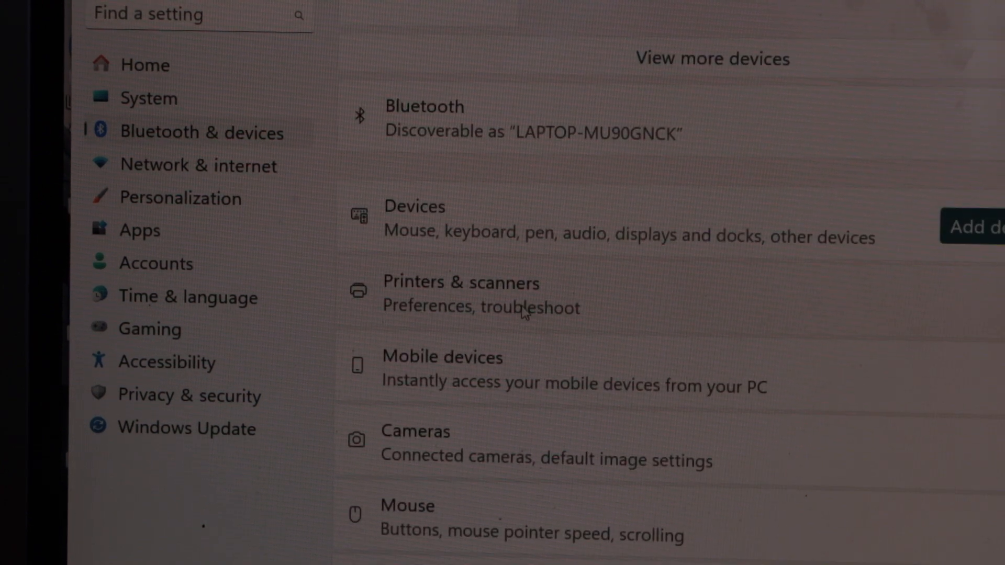
click(461, 294)
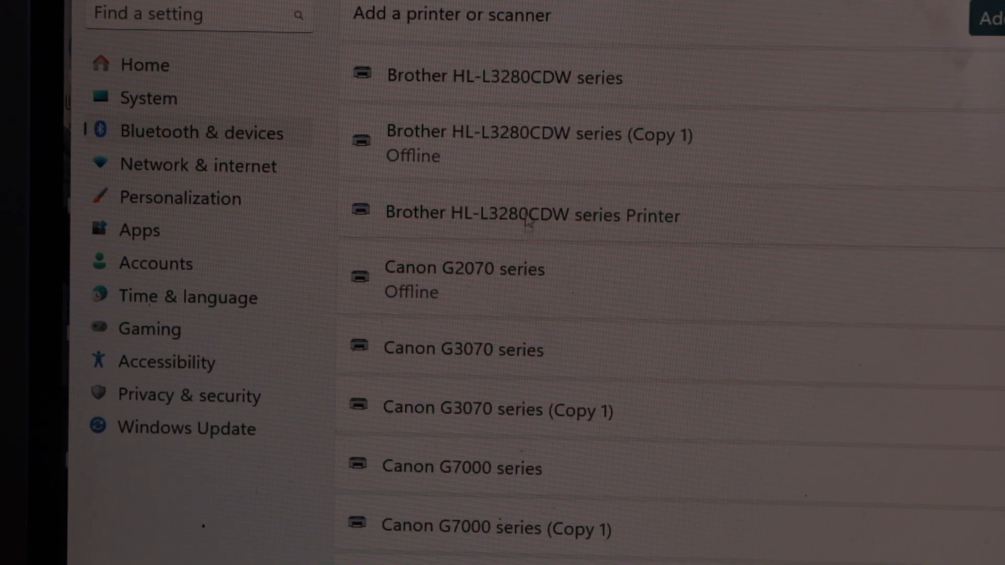
mouse_move(552, 295)
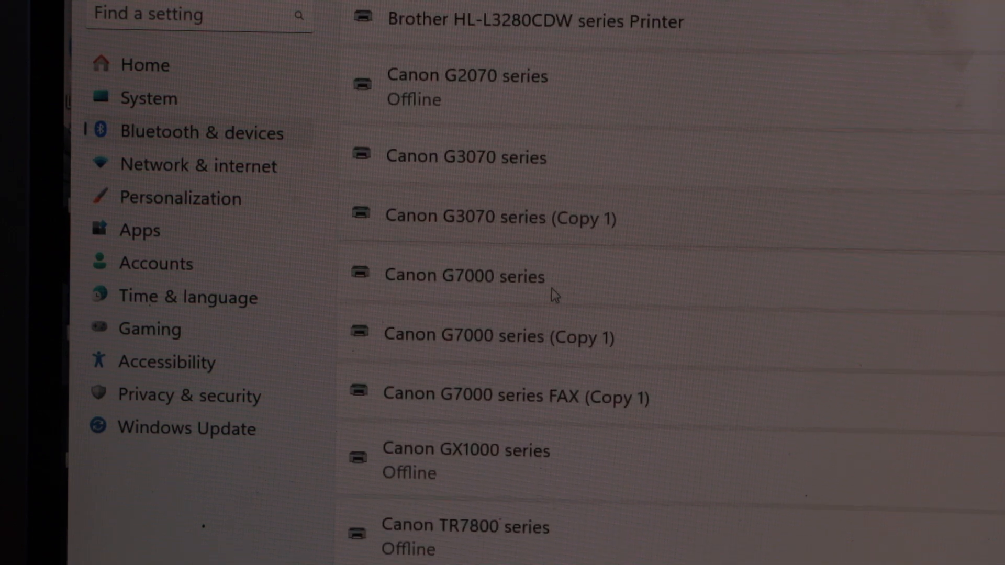
mouse_move(588, 289)
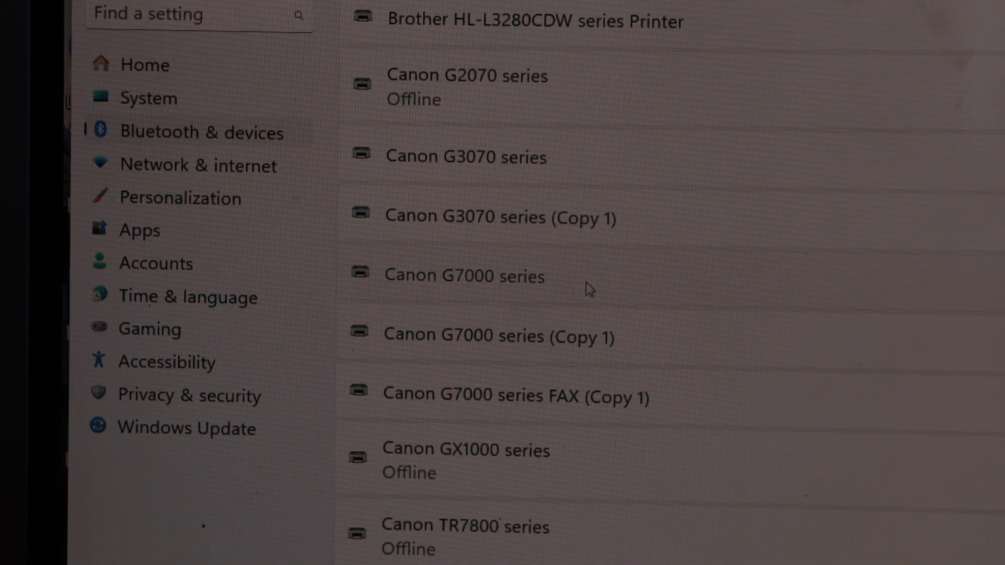
click(463, 275)
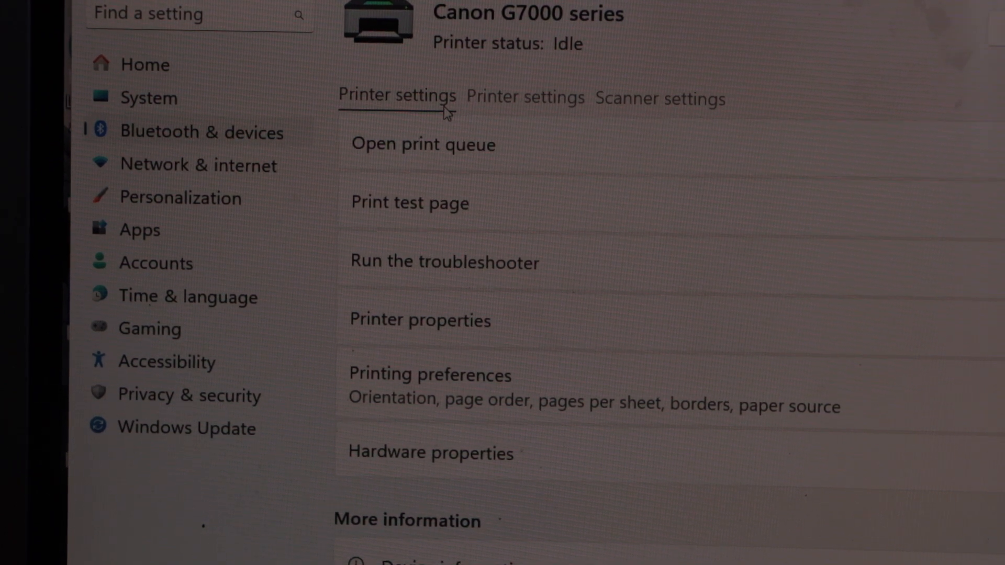
click(659, 98)
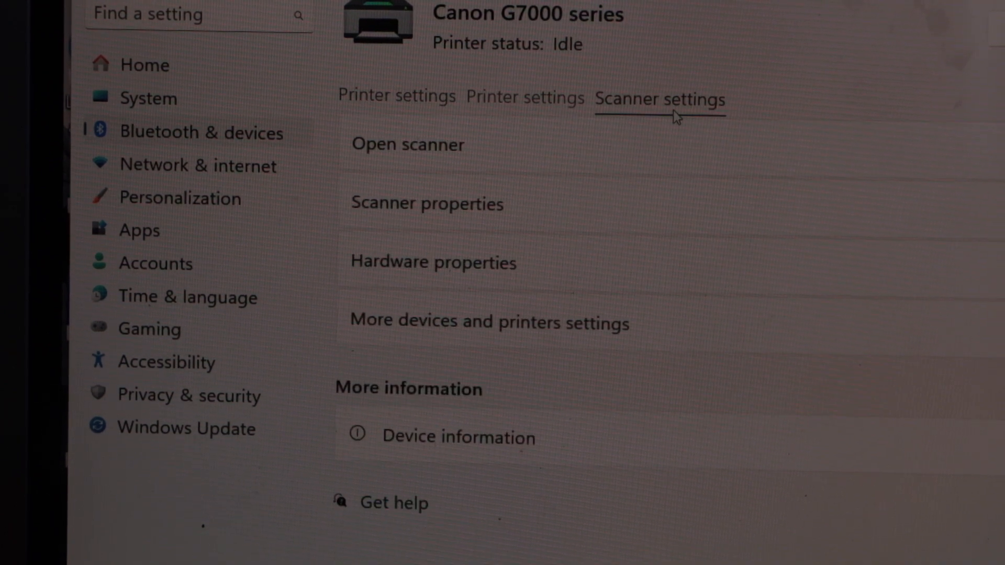
mouse_move(526, 199)
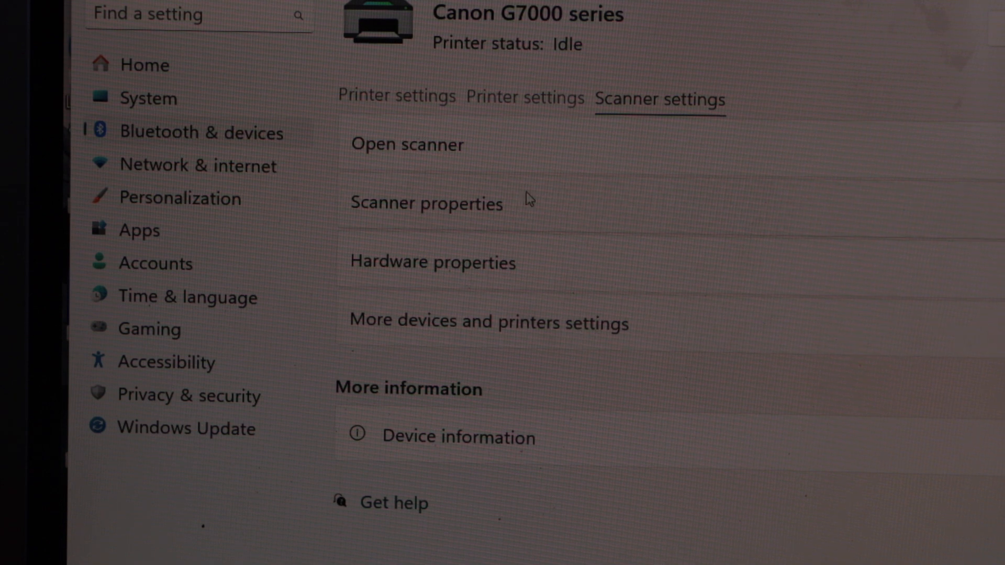
mouse_move(504, 154)
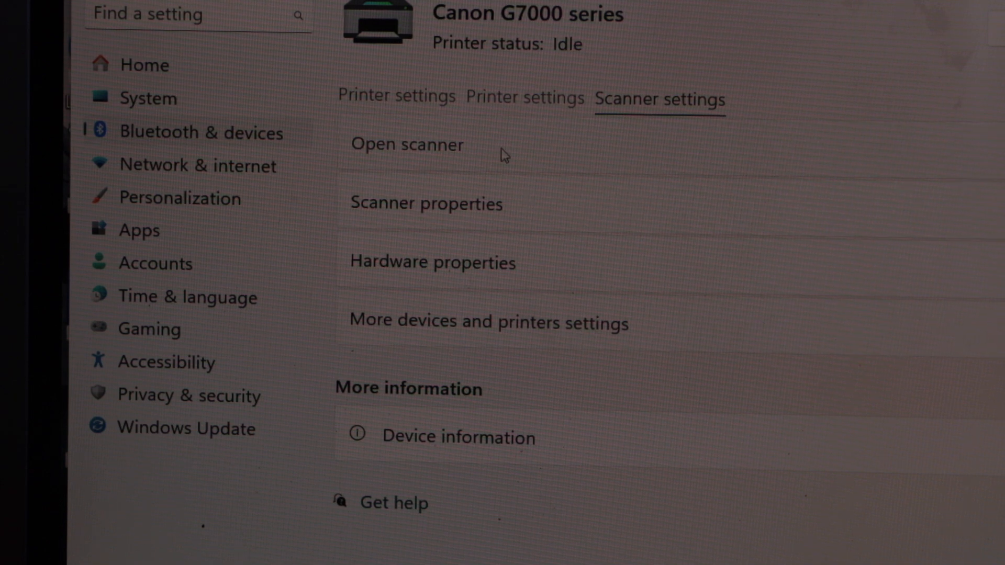